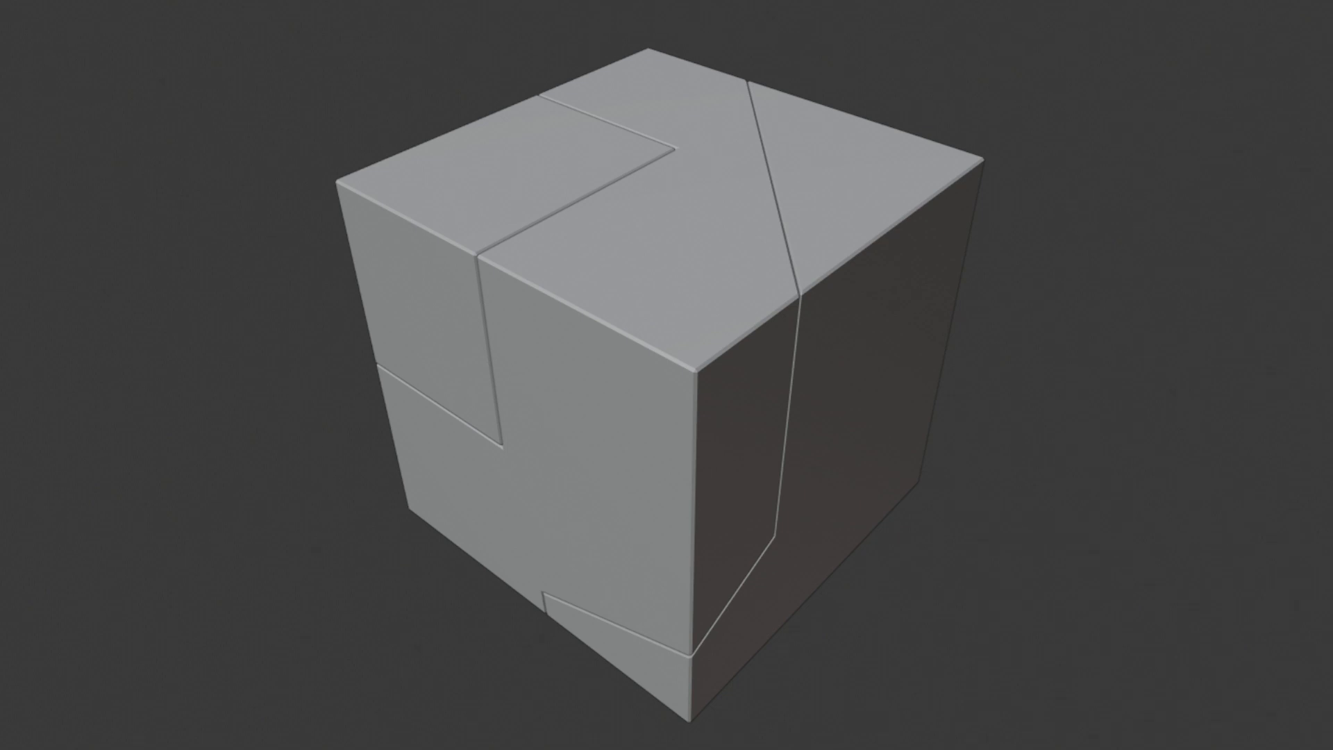
Step: Enable the Object: Carver add-on from the Preferences add-ons list, searching 'car'
{"action": "left_click", "coordinate": [53, 9]}
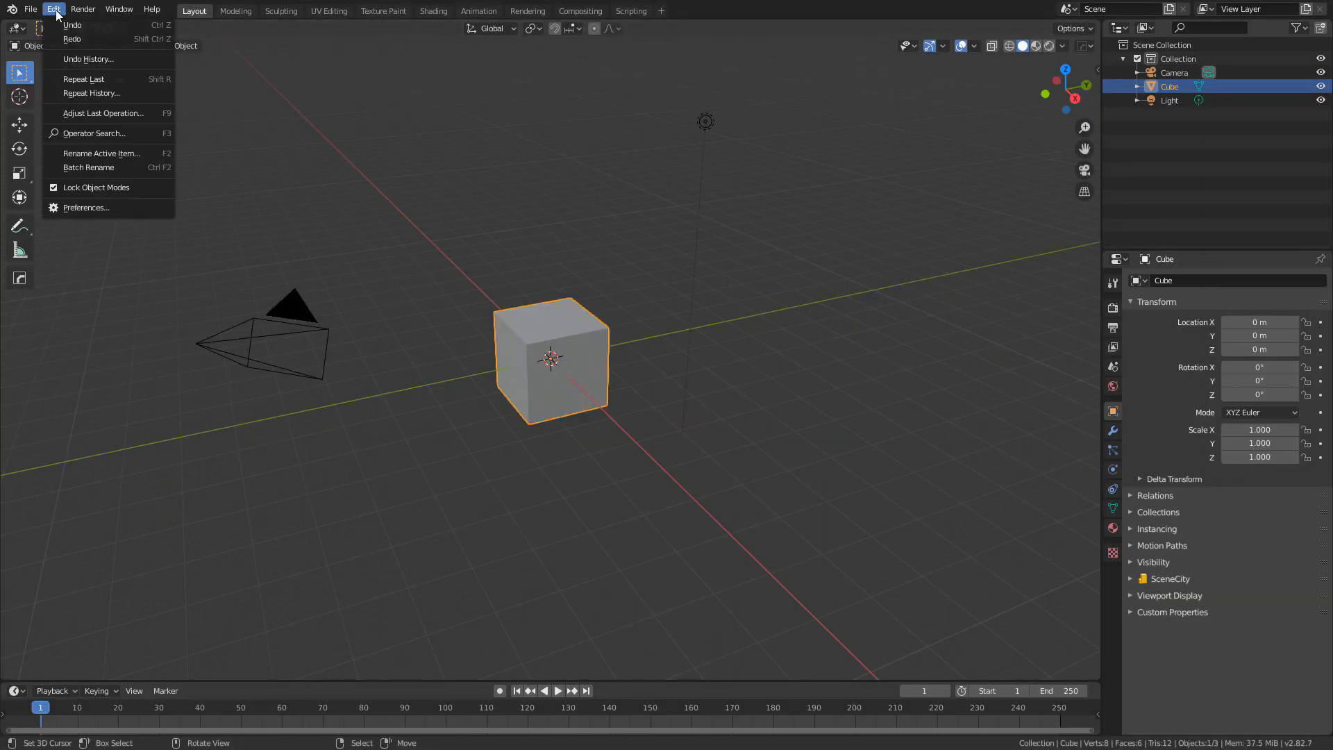
{"action": "left_click", "coordinate": [86, 206]}
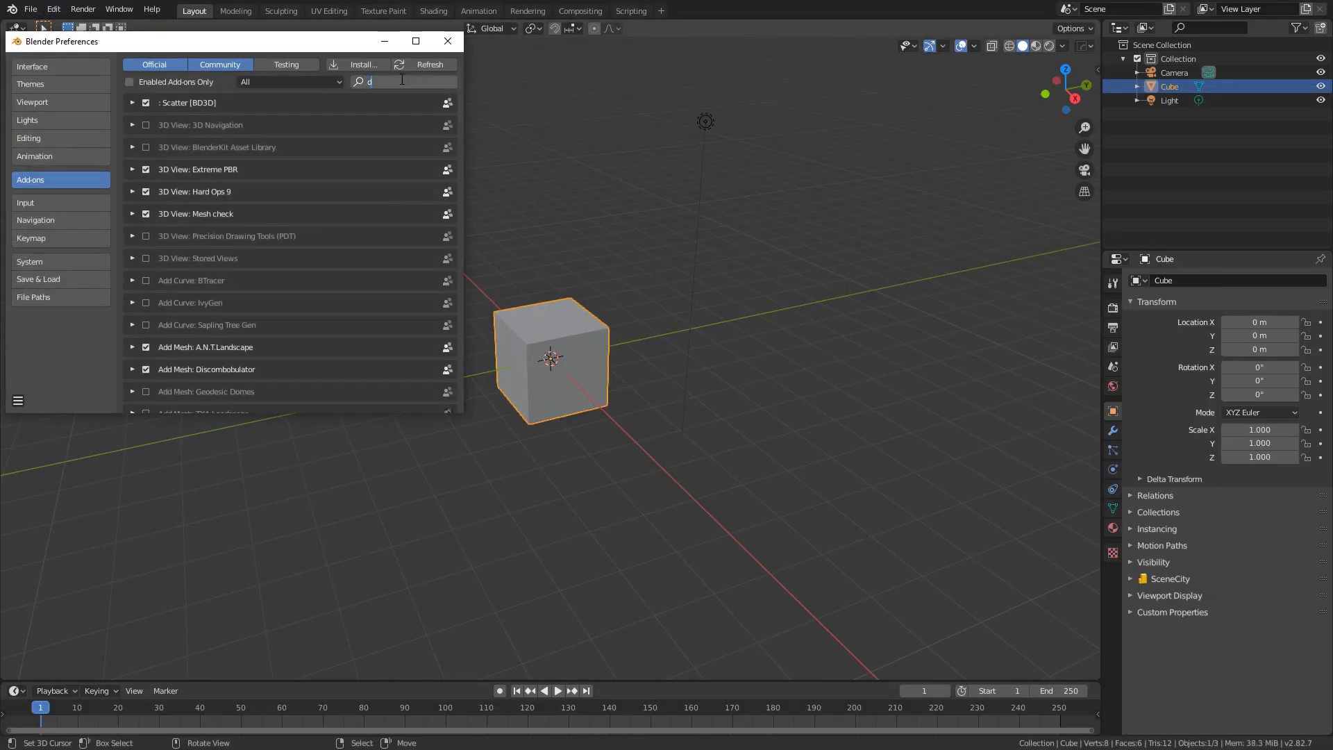
{"action": "type", "text": "car"}
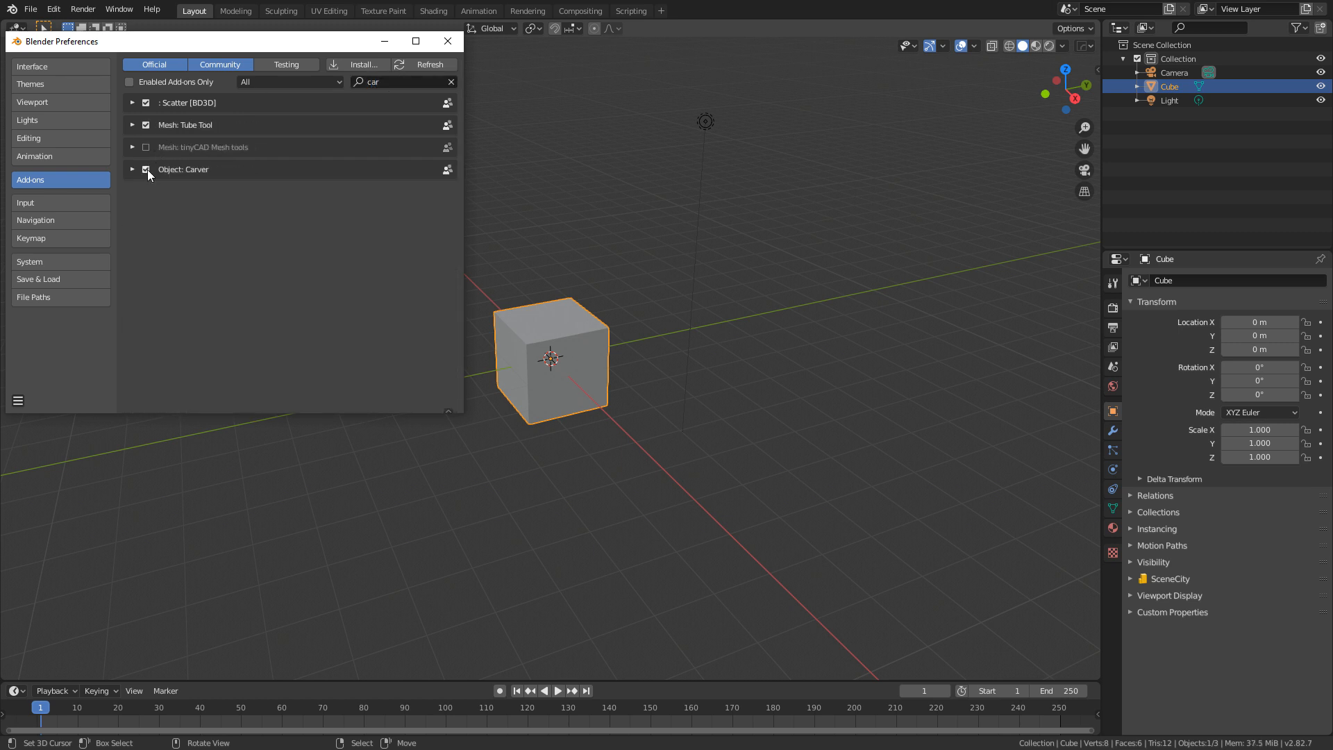
{"action": "left_click", "coordinate": [447, 41]}
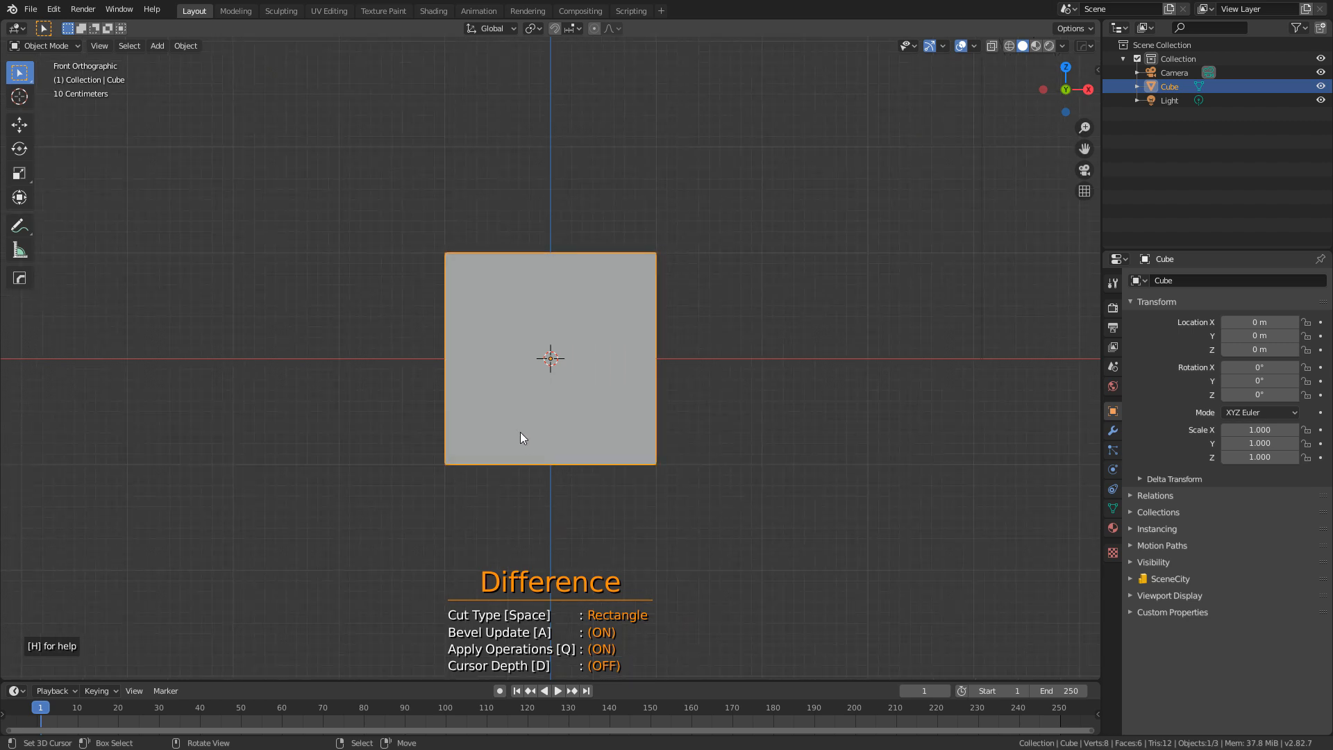
{"action": "mouse_move", "coordinate": [485, 227]}
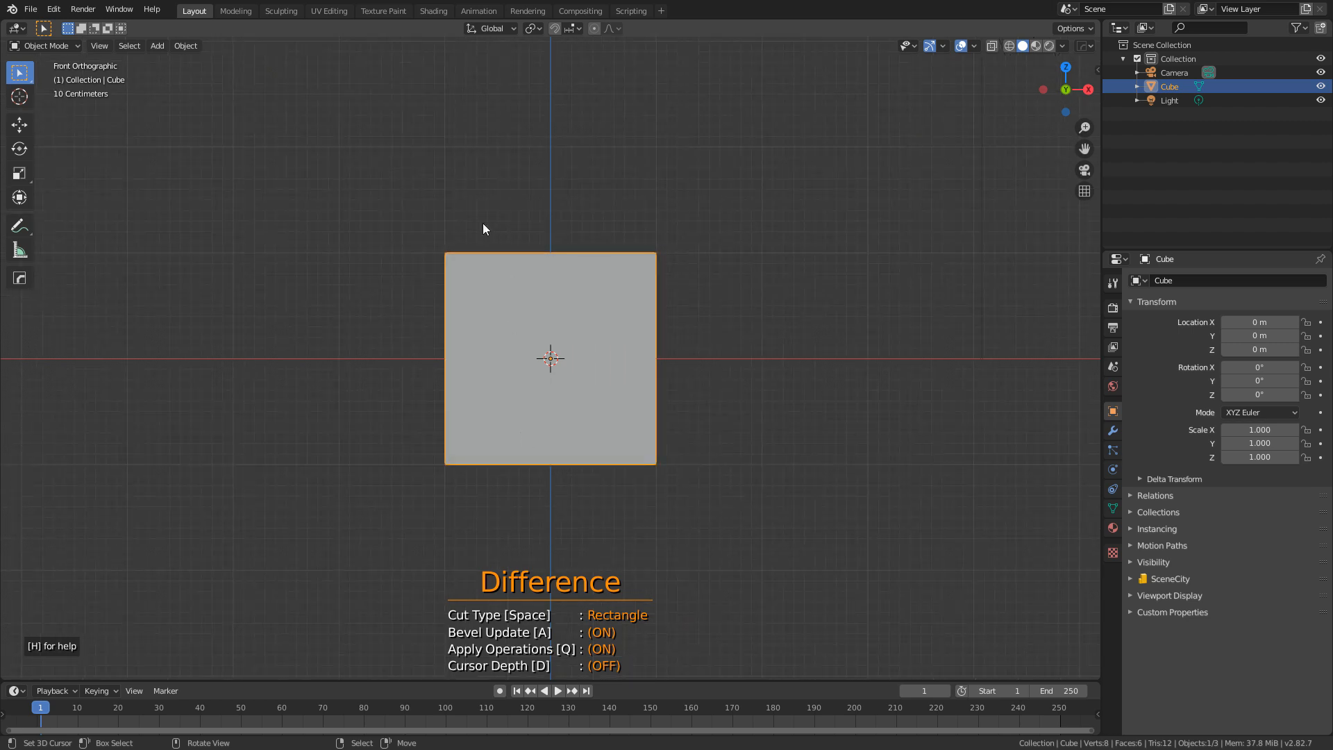
Step: Cut a rectangular notch out of the cube's top with Carver in front view
{"action": "left_click_drag", "start_coordinate": [472, 220], "coordinate": [528, 317]}
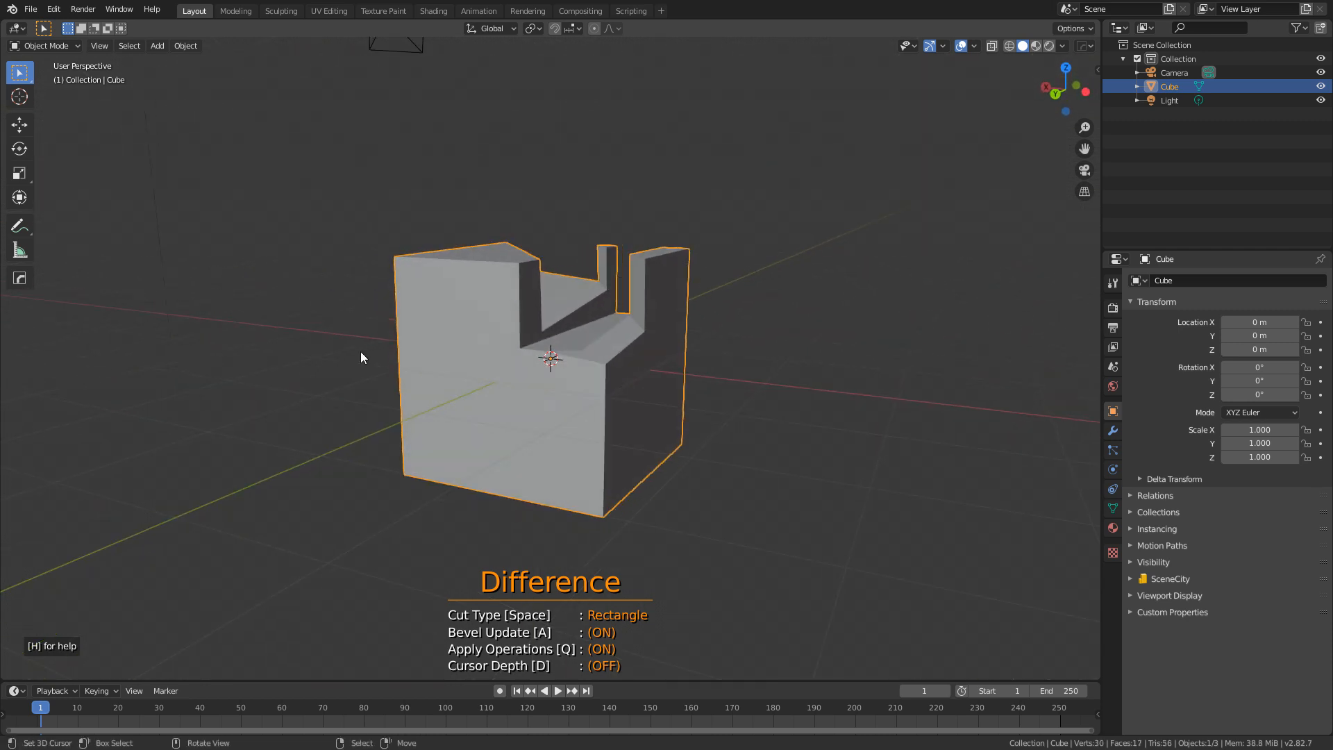
{"action": "mouse_move", "coordinate": [379, 380]}
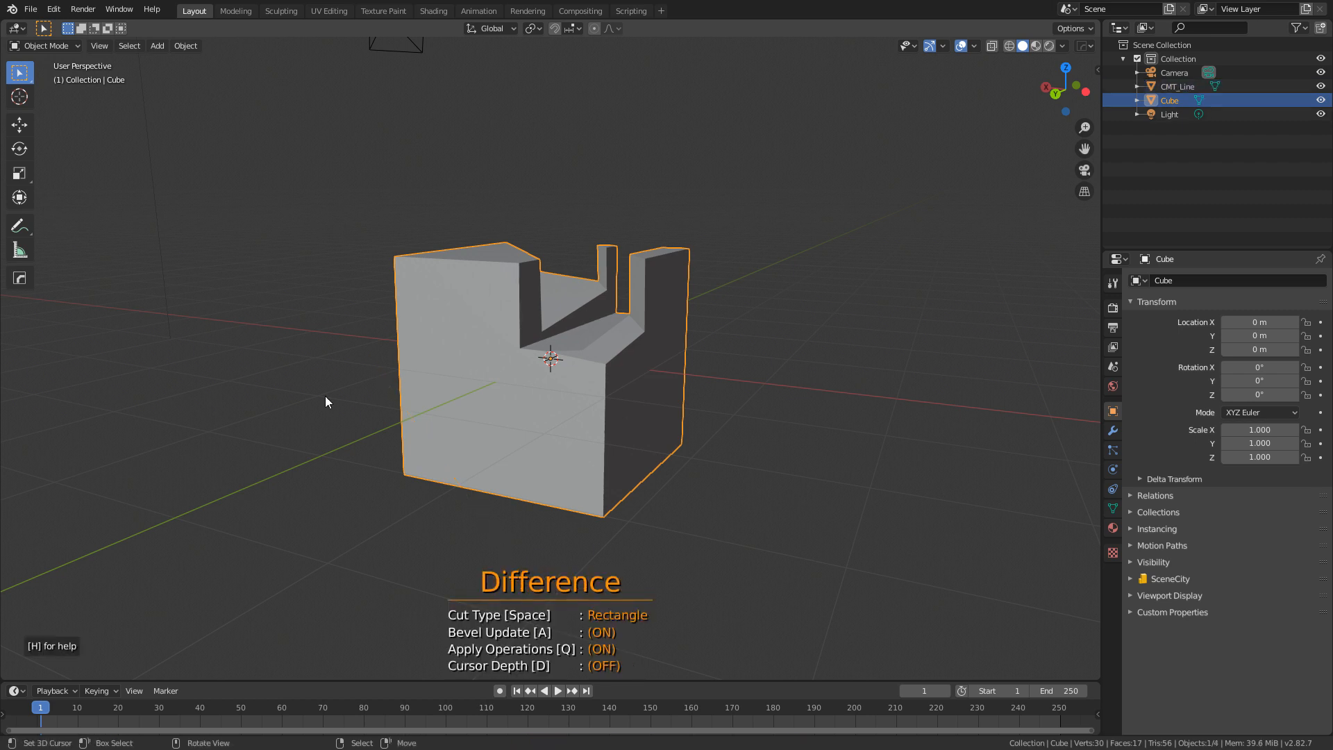
Step: Cycle Carver to Line to slice the corner, then Circle to scoop a hollow
{"action": "key", "text": "space"}
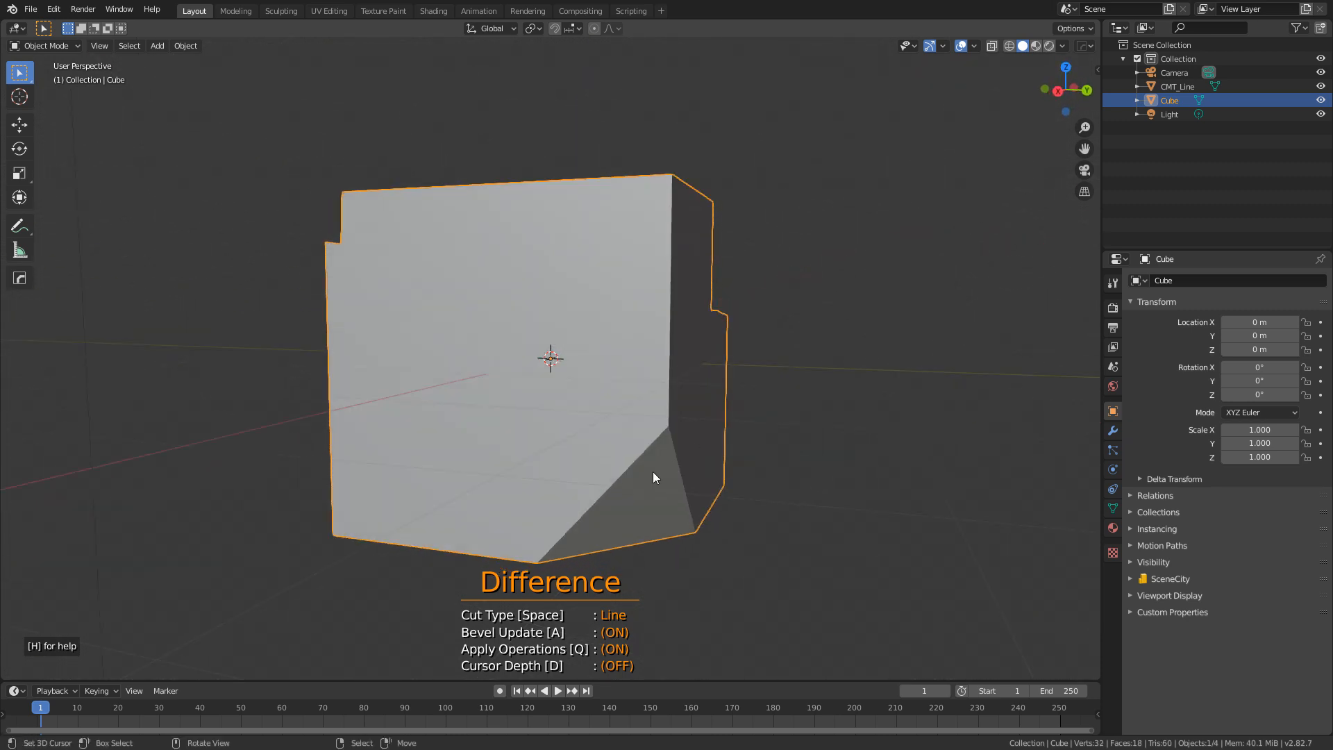
{"action": "key", "text": "space"}
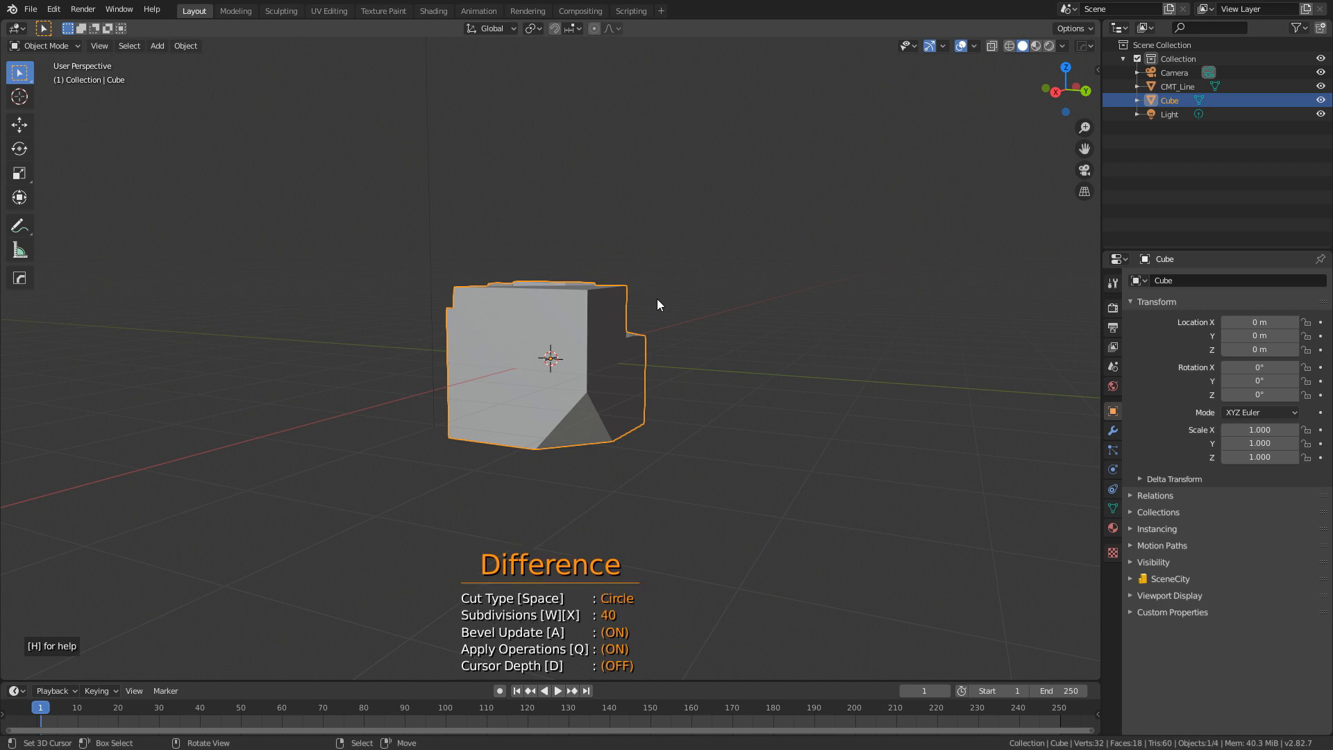
{"action": "mouse_move", "coordinate": [521, 386]}
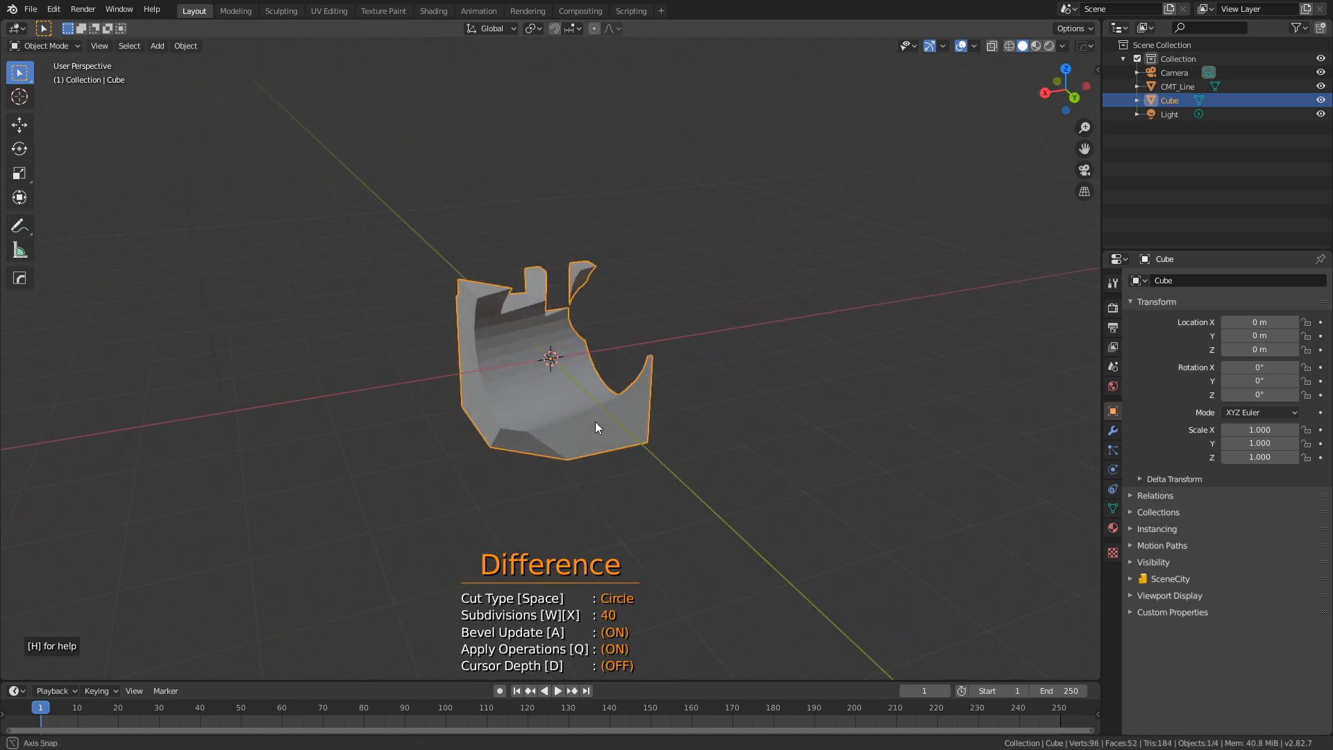
{"action": "key", "text": "space"}
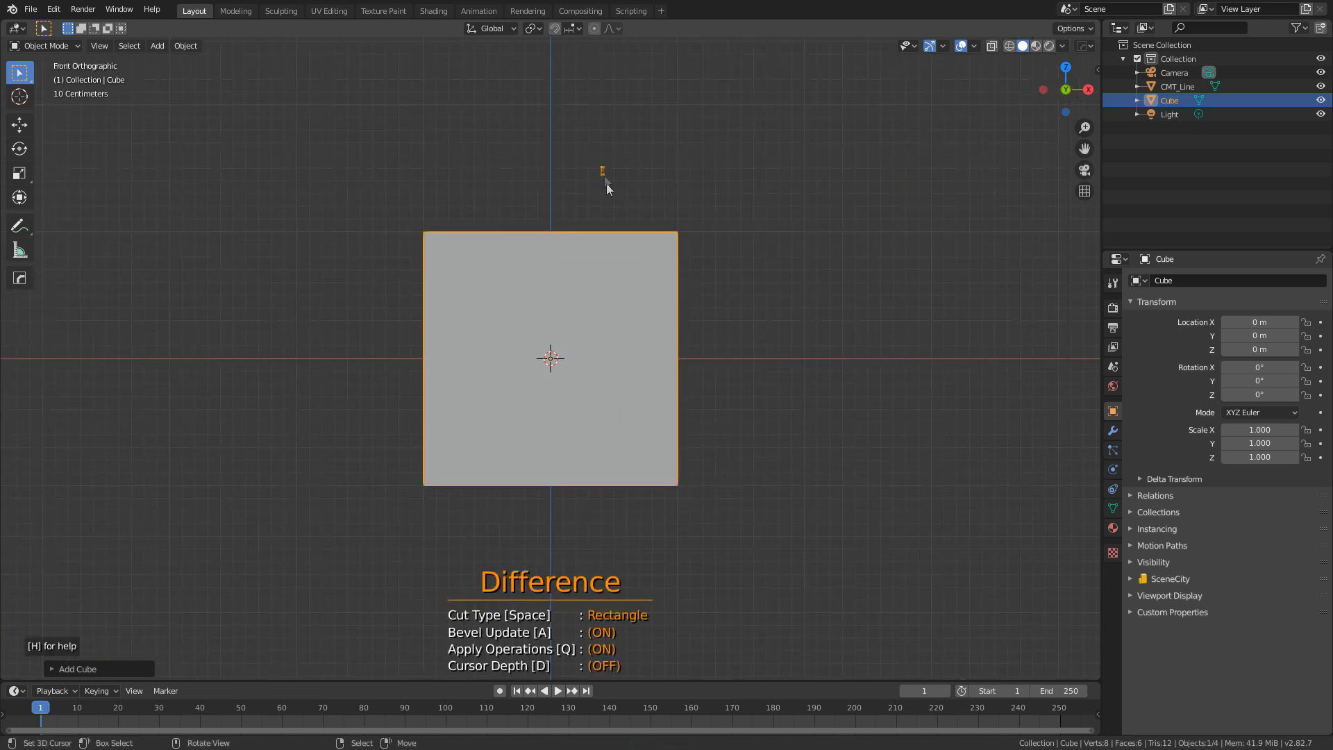
Step: Slice the fresh cube into two pieces with a rectangle cut and show its modifiers
{"action": "left_click_drag", "start_coordinate": [604, 163], "coordinate": [772, 347]}
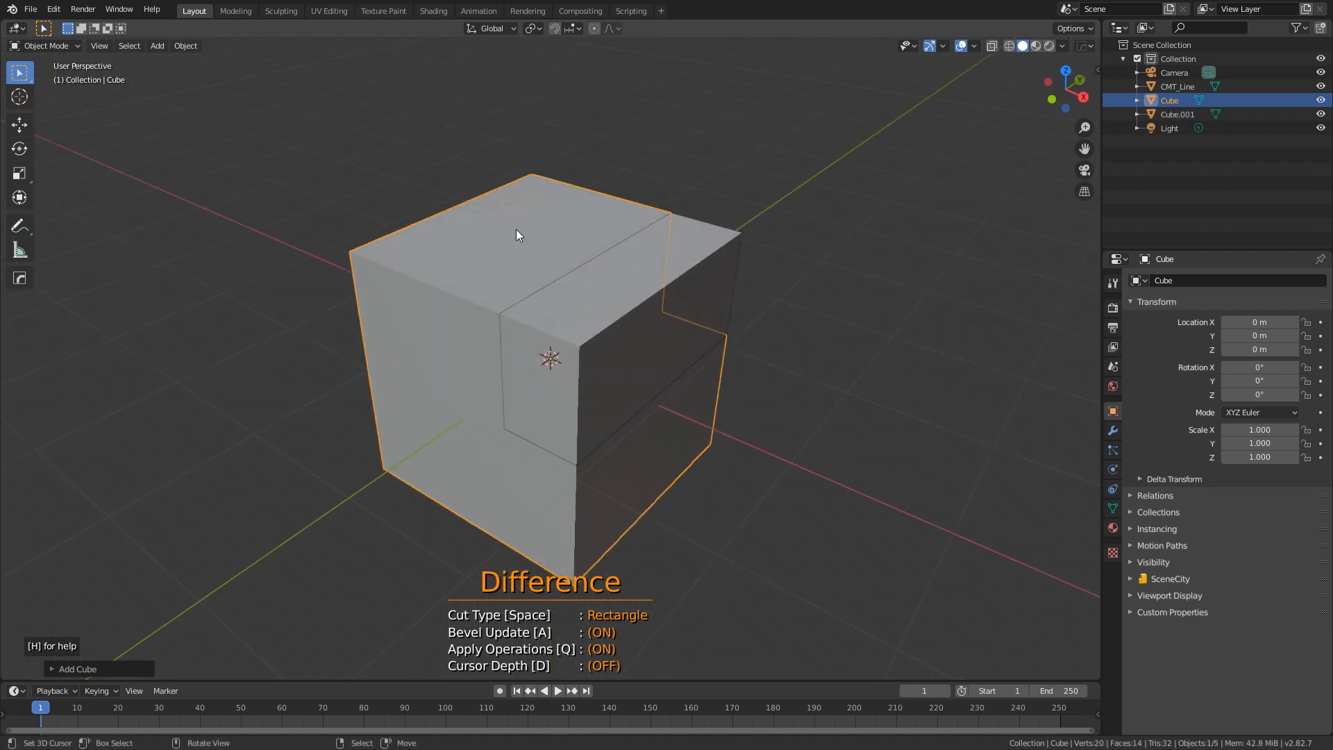
{"action": "left_click", "coordinate": [1112, 430]}
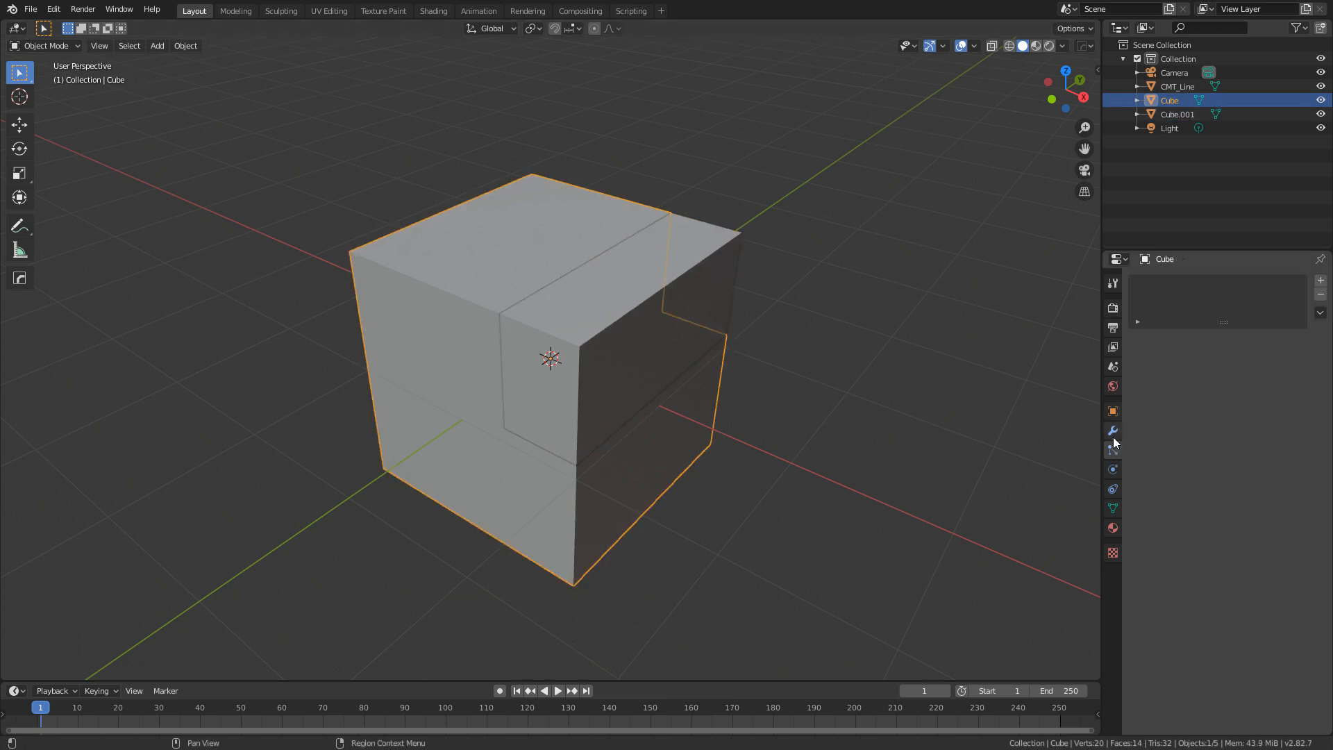
Step: Add a Bevel modifier with 0.01 m offset to the cube piece and inspect the result
{"action": "left_click", "coordinate": [1216, 279]}
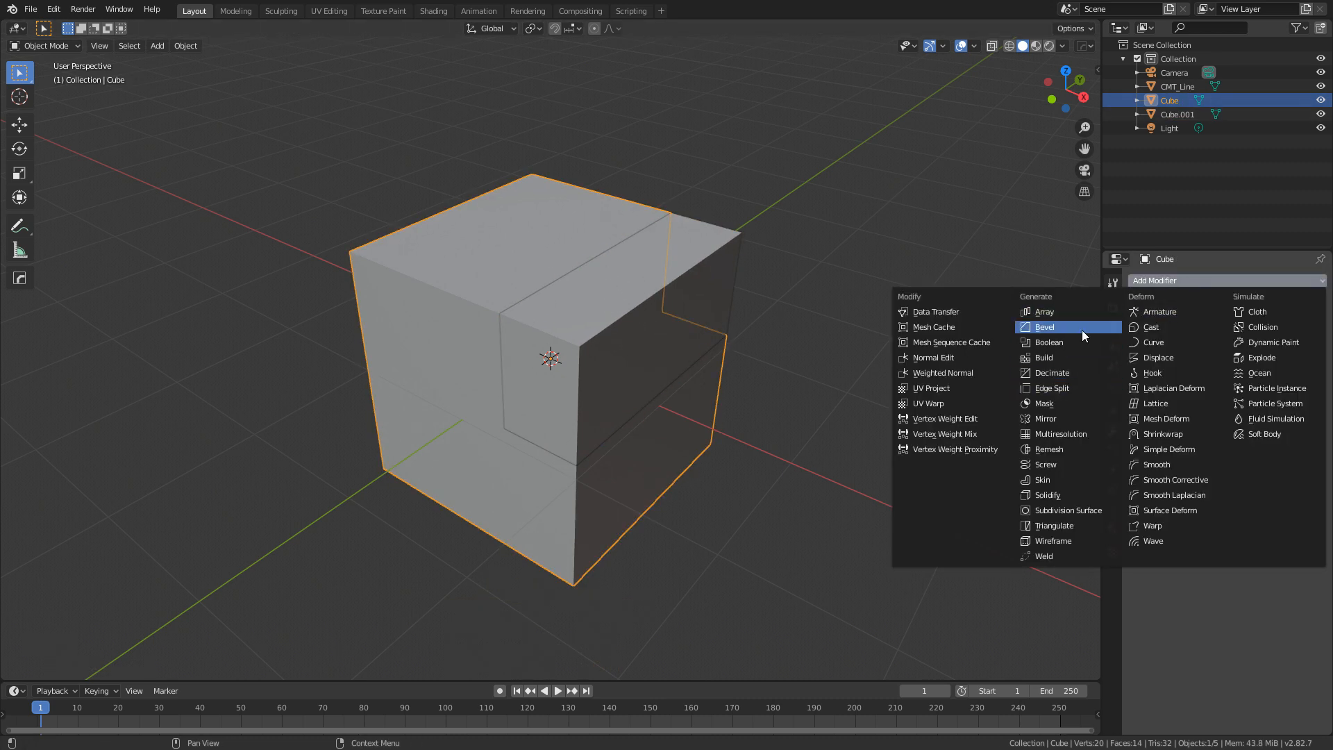
{"action": "left_click", "coordinate": [1045, 326]}
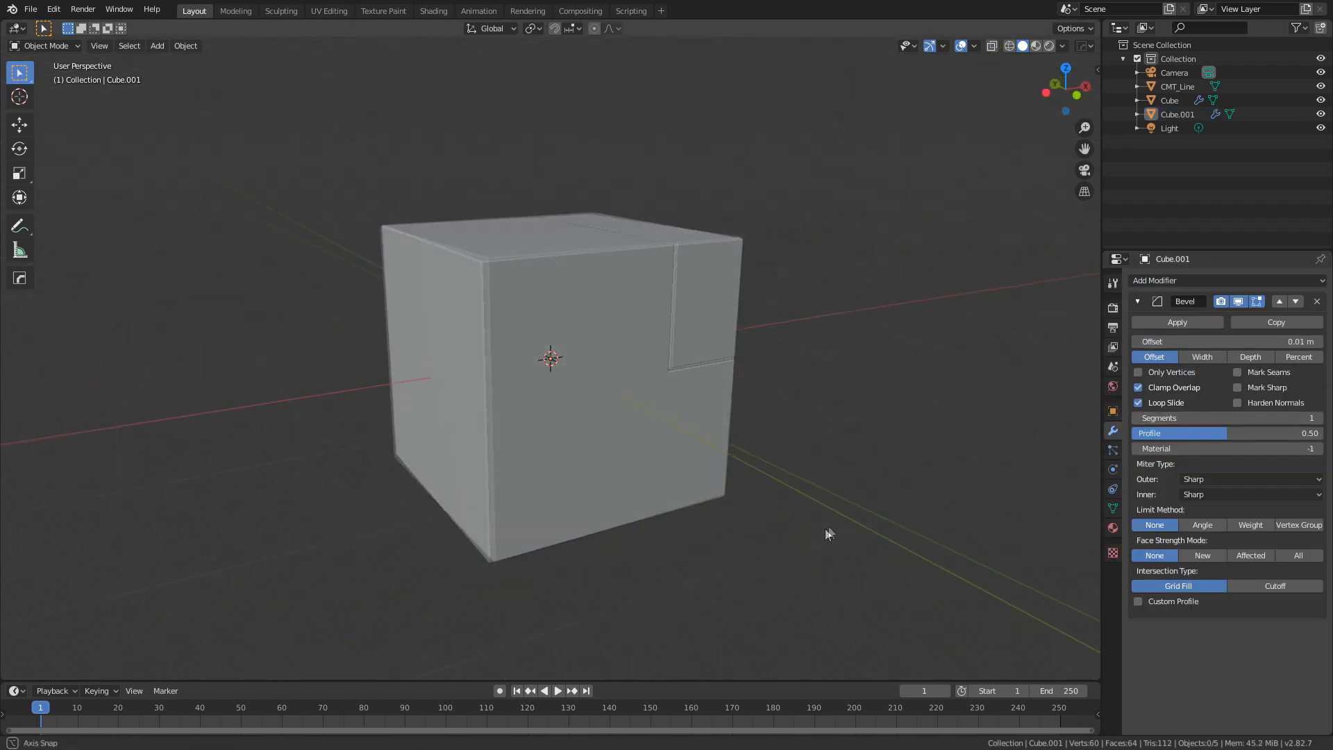
{"action": "left_click_drag", "start_coordinate": [829, 533], "coordinate": [701, 352]}
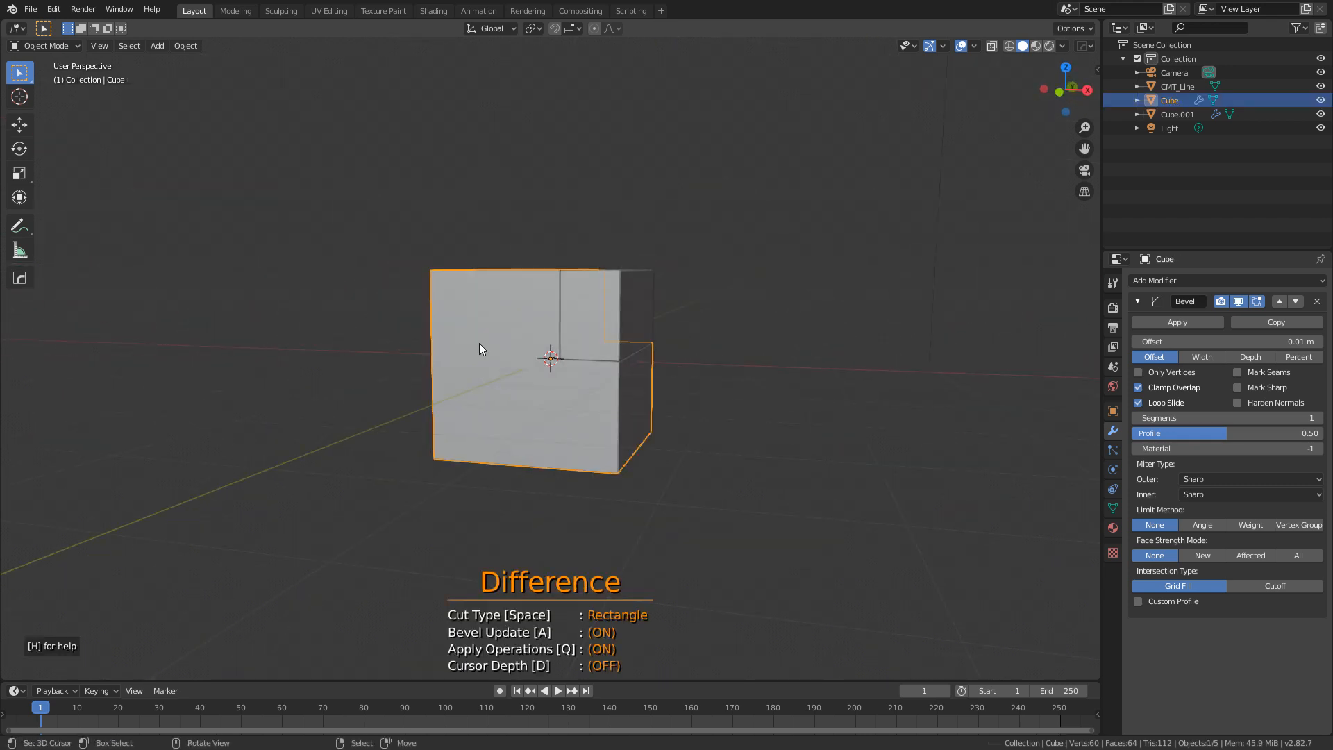
{"action": "key", "text": "space"}
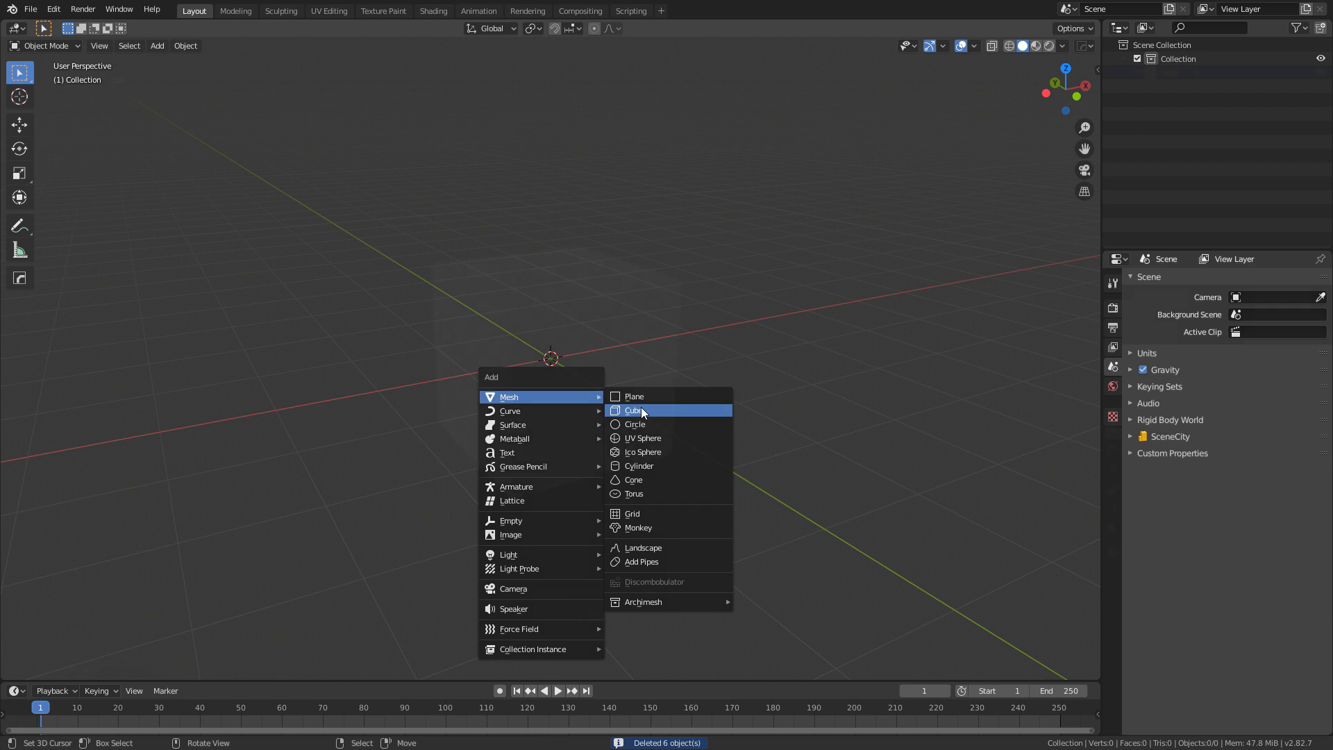
Step: Add a new Mesh cube via Shift+A to the emptied scene
{"action": "left_click", "coordinate": [635, 410]}
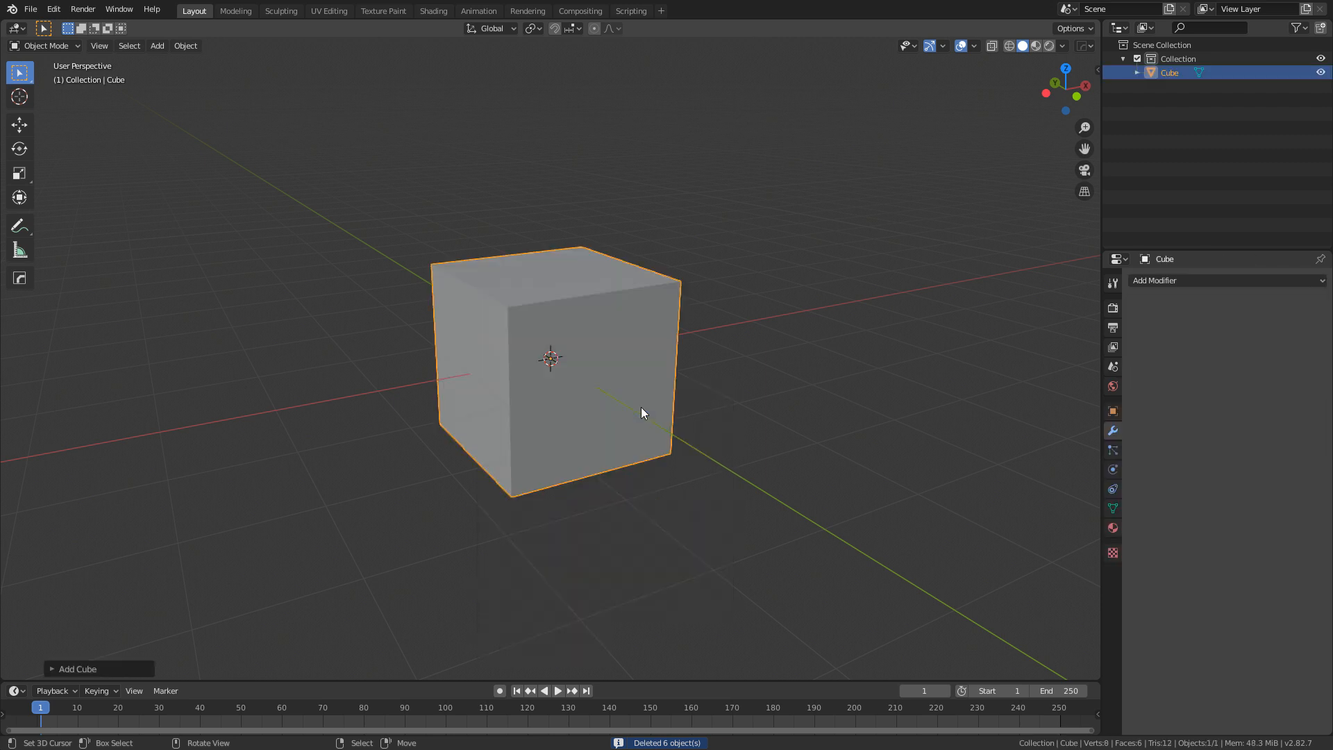